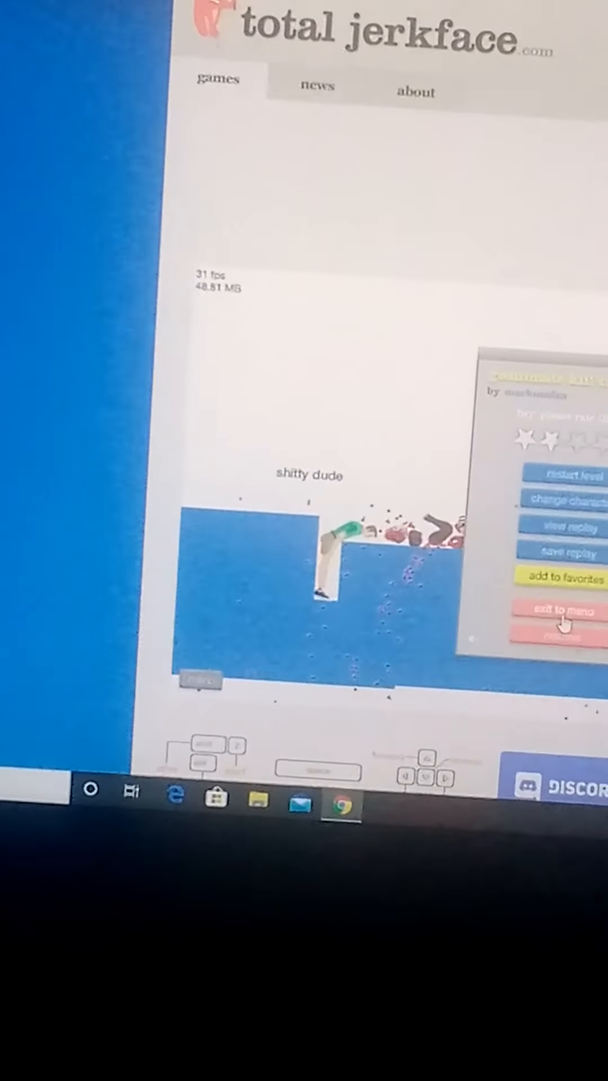
Step: Exit the completed level to the 'overwatch'-filtered user levels list and browse further down it
left_click(562, 611)
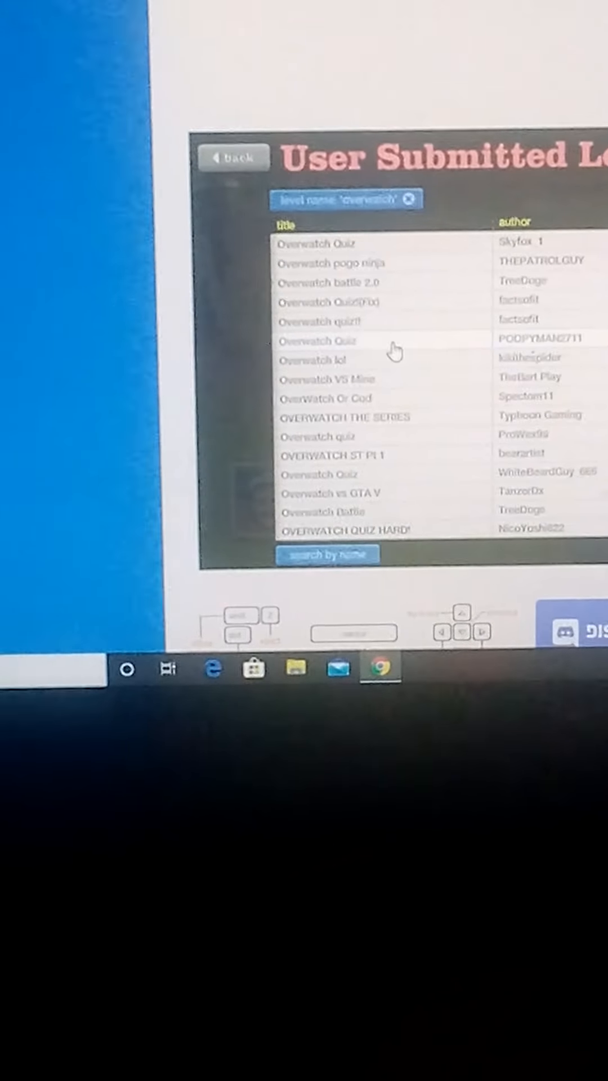
scroll("down", 3)
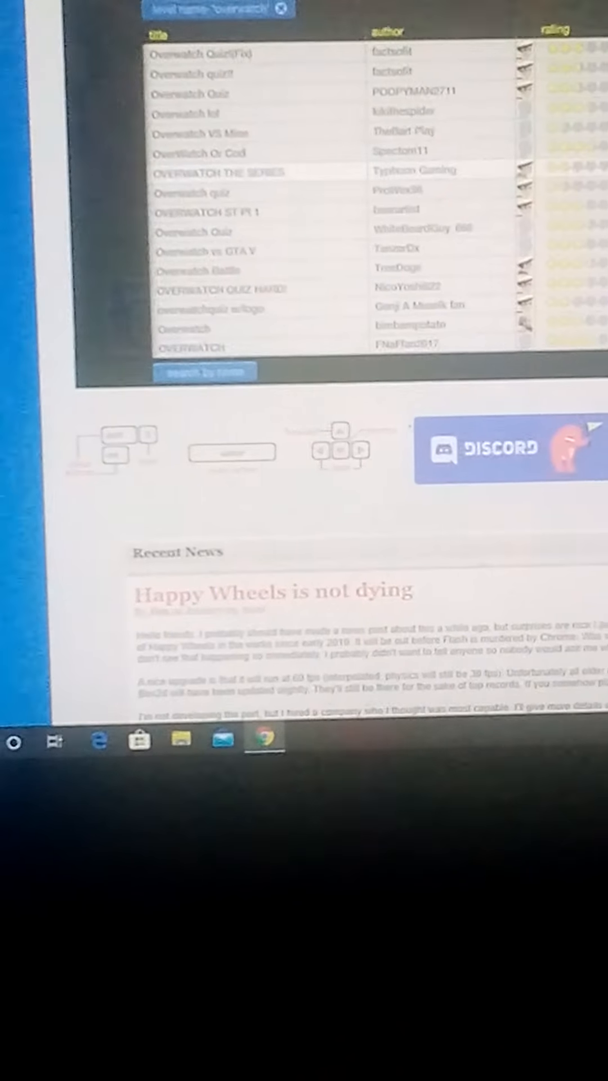